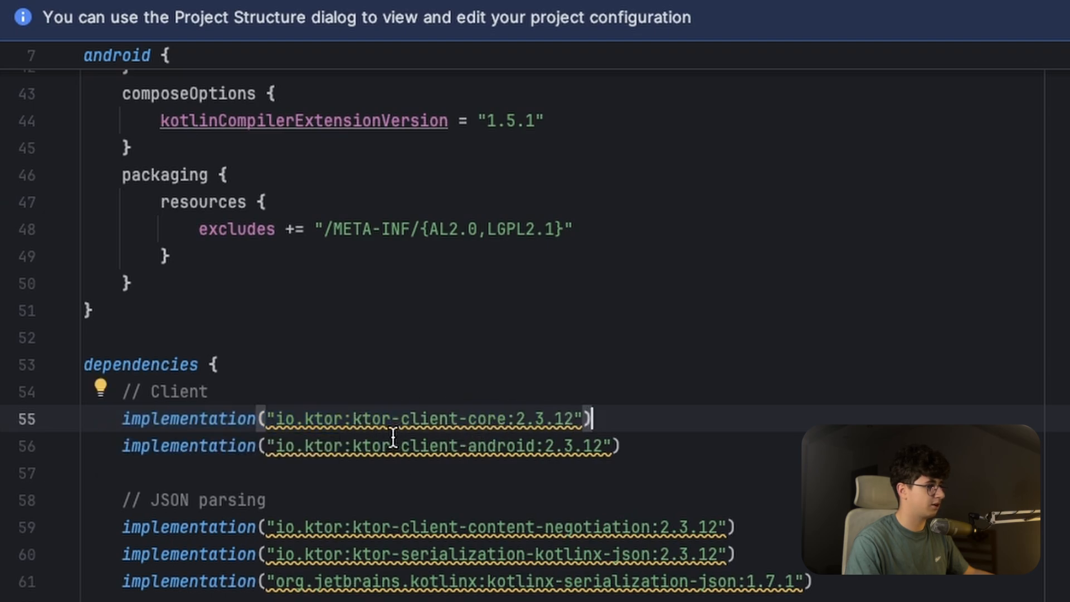
# Declare a lateinit var client: HttpClient property in MainActivity.
pyautogui.doubleClick(444, 183)
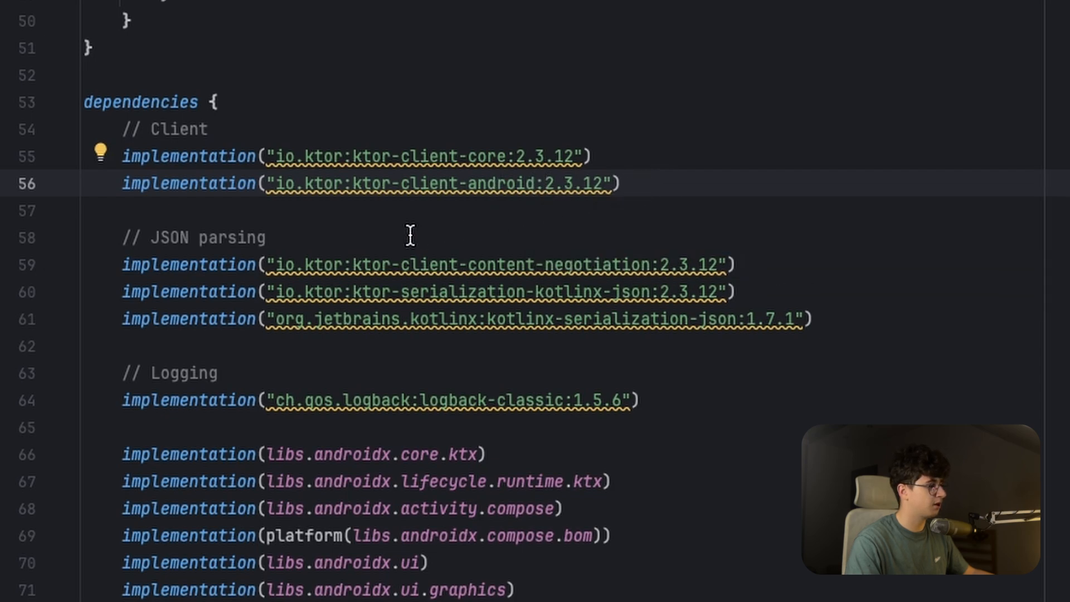
pyautogui.moveTo(502, 266)
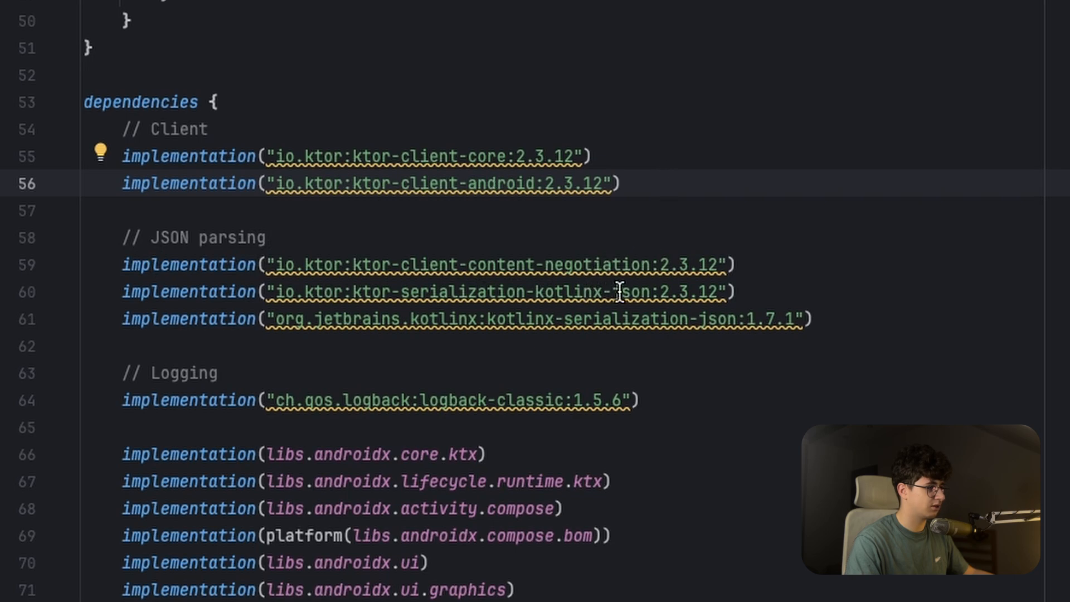
pyautogui.doubleClick(566, 292)
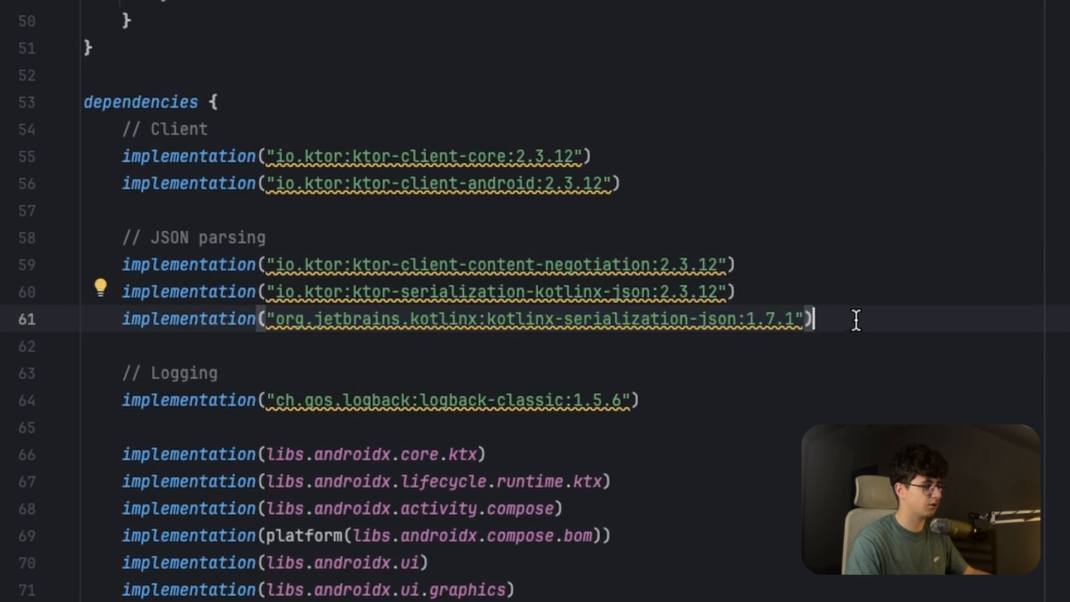
pyautogui.moveTo(899, 299)
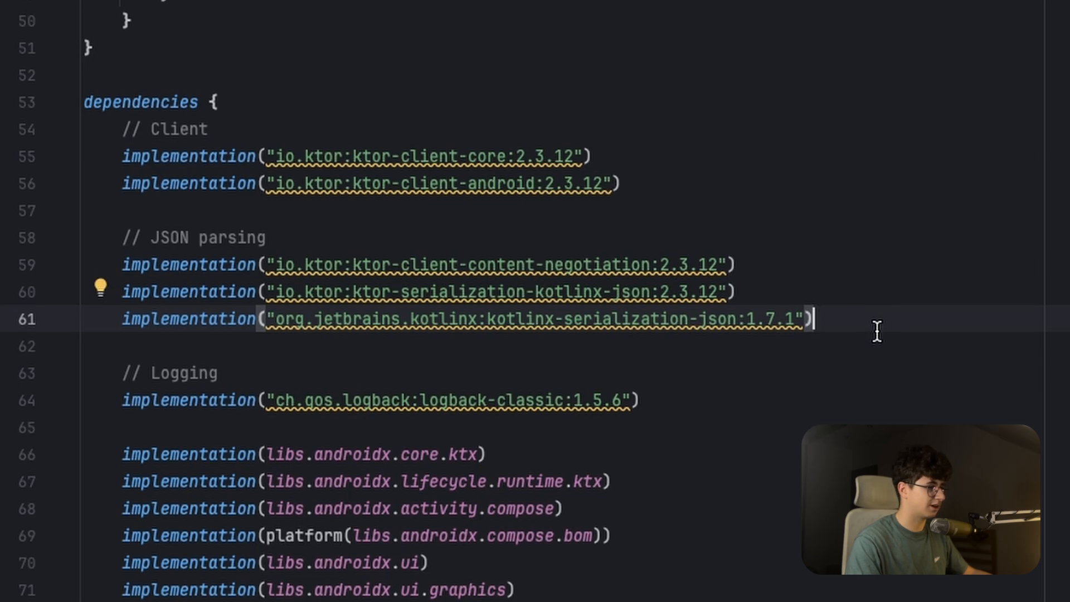
pyautogui.moveTo(536, 406)
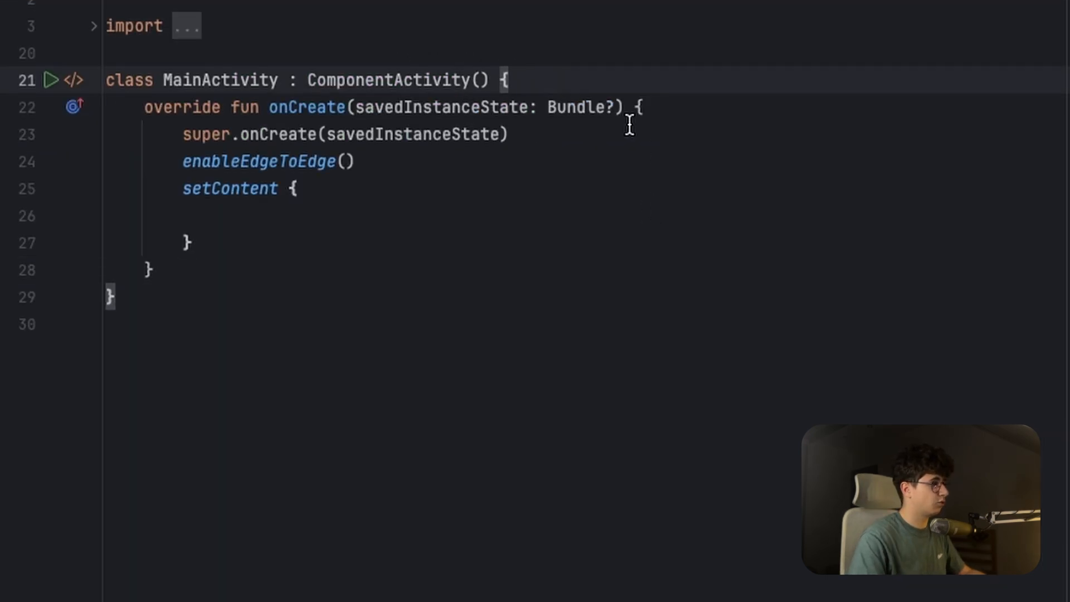
pyautogui.write('lateinit var')
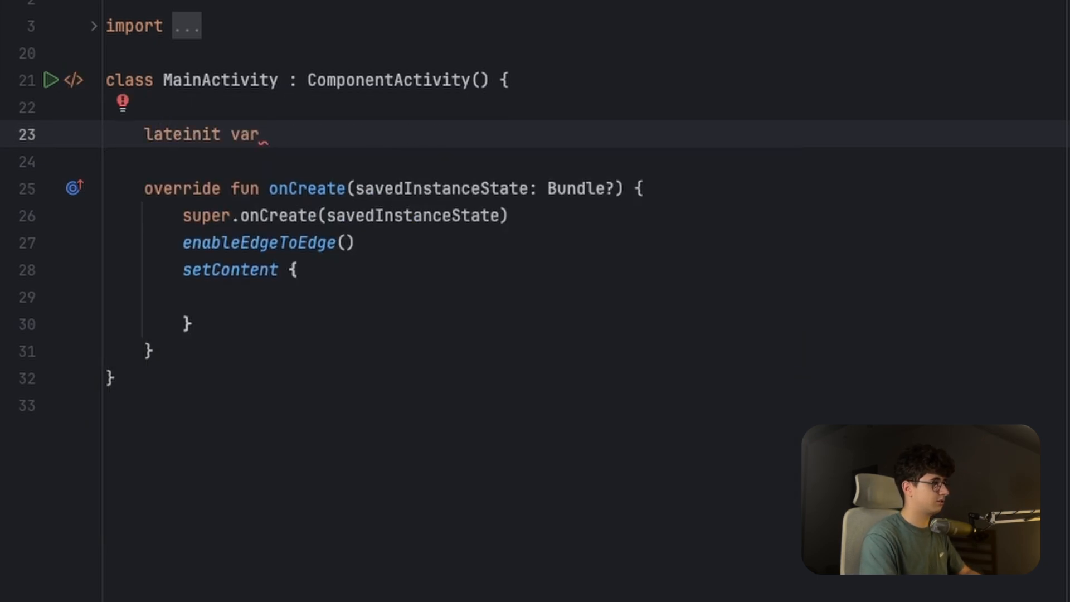
pyautogui.write('cl')
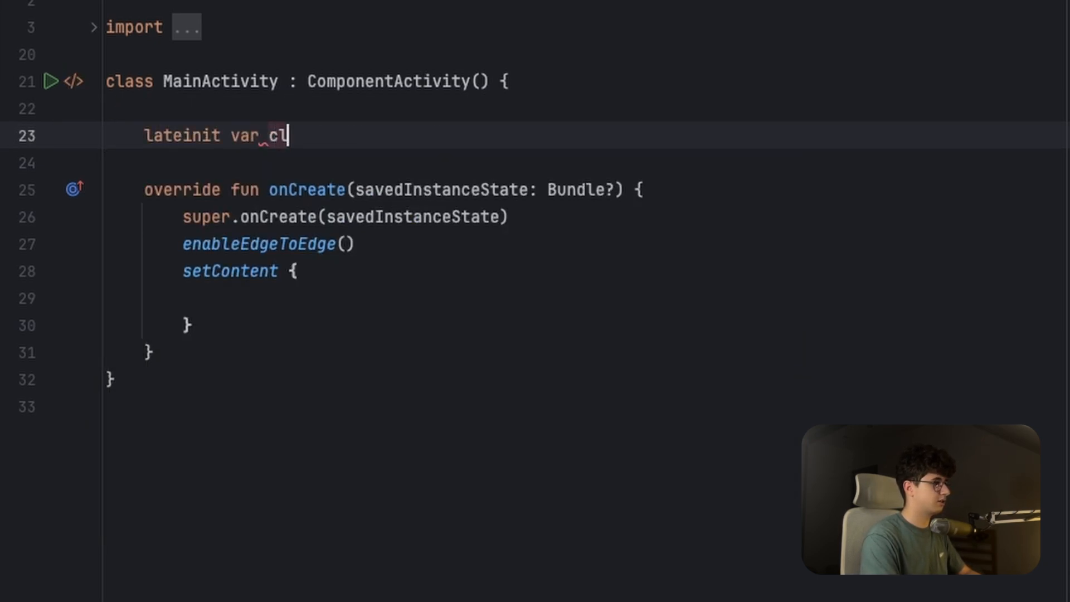
pyautogui.write('lient: HttpClient')
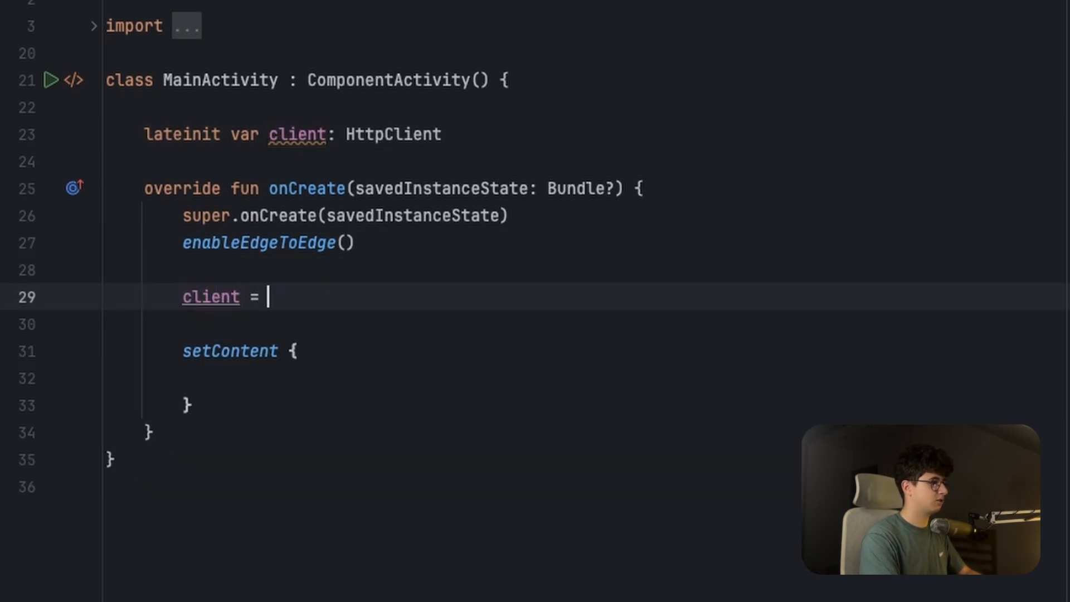
# Assign HttpClient(Android) and install ContentNegotiation with json() in its configuration block.
pyautogui.write('HttpClient(A')
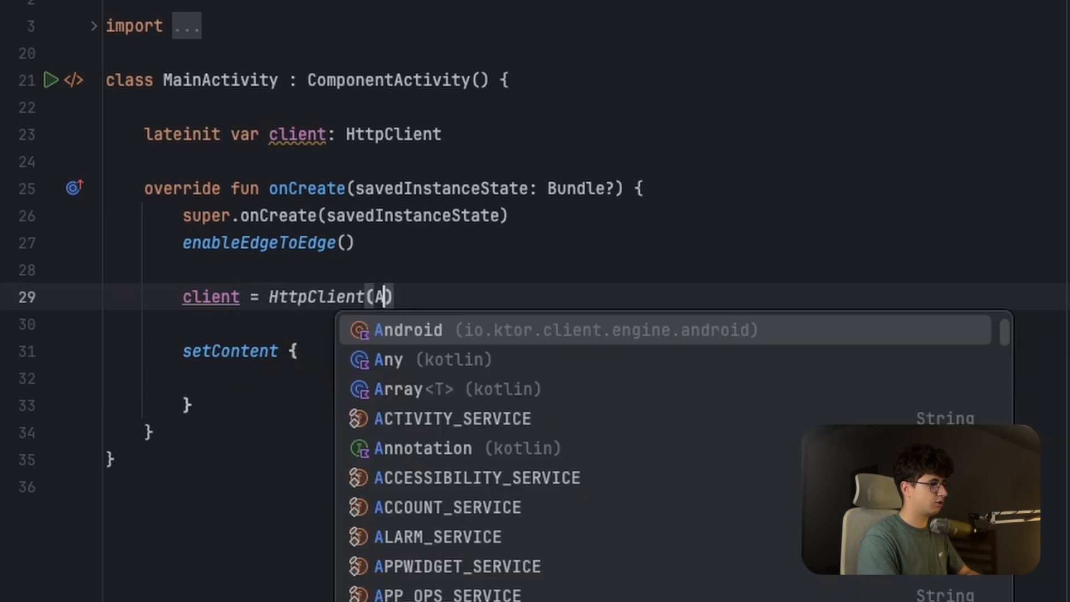
pyautogui.click(408, 330)
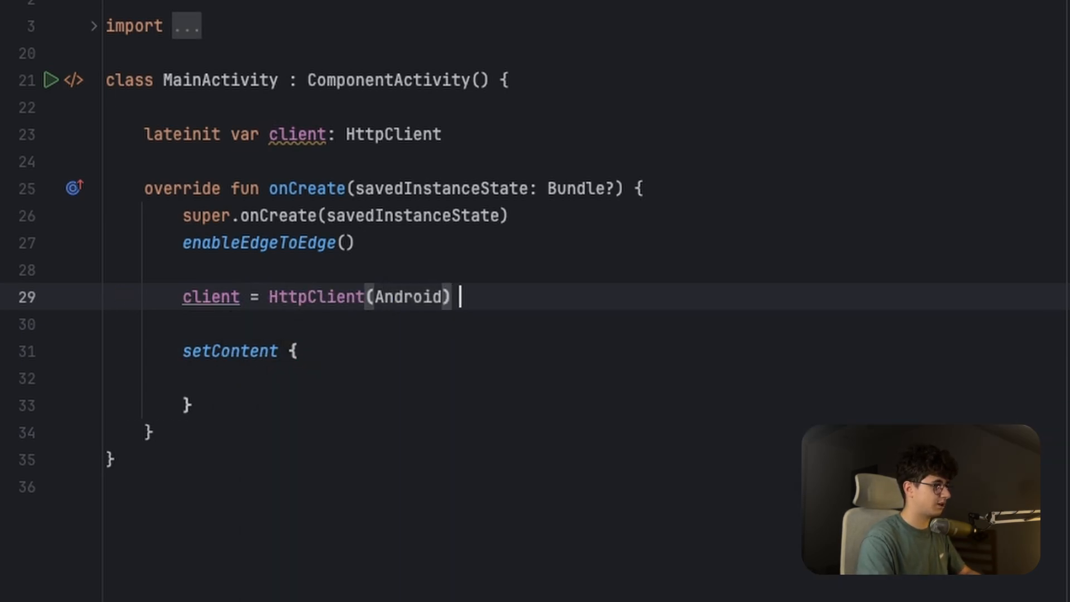
pyautogui.write('{')
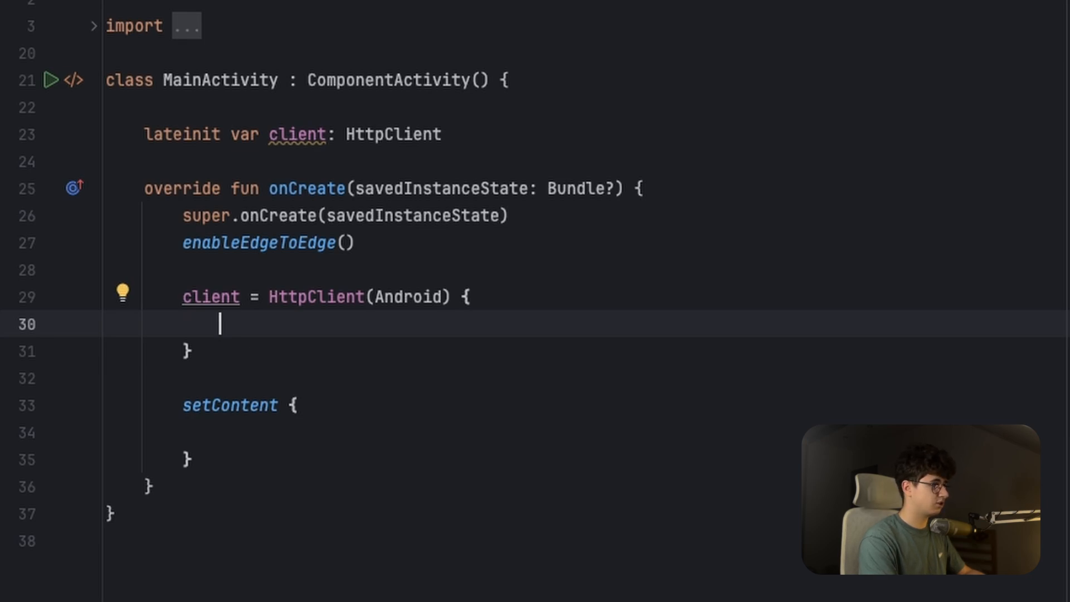
pyautogui.write('install(ContentNegotiation) {')
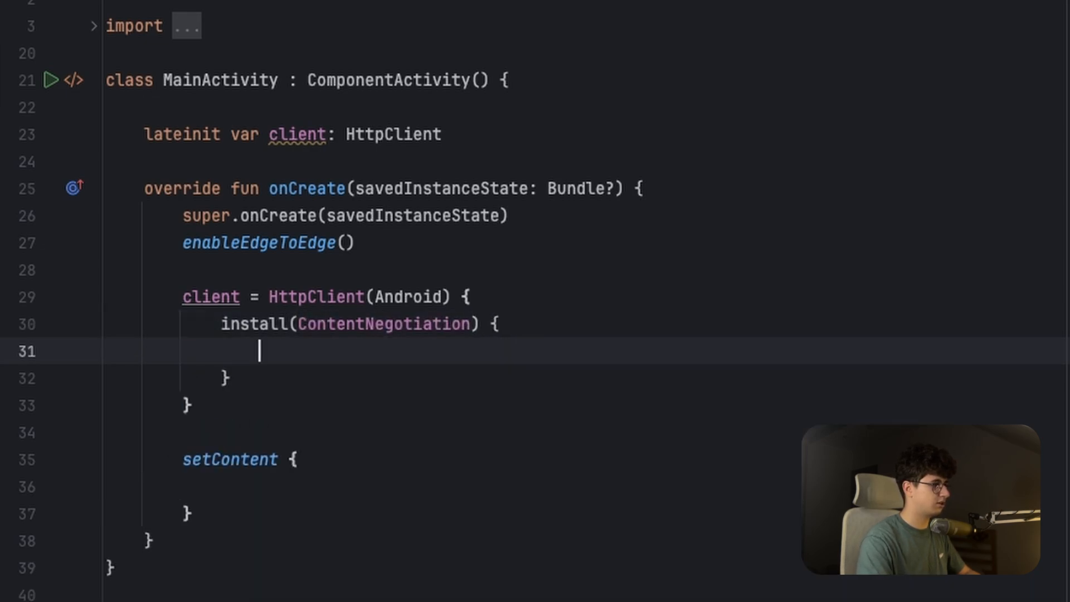
pyautogui.write('json()')
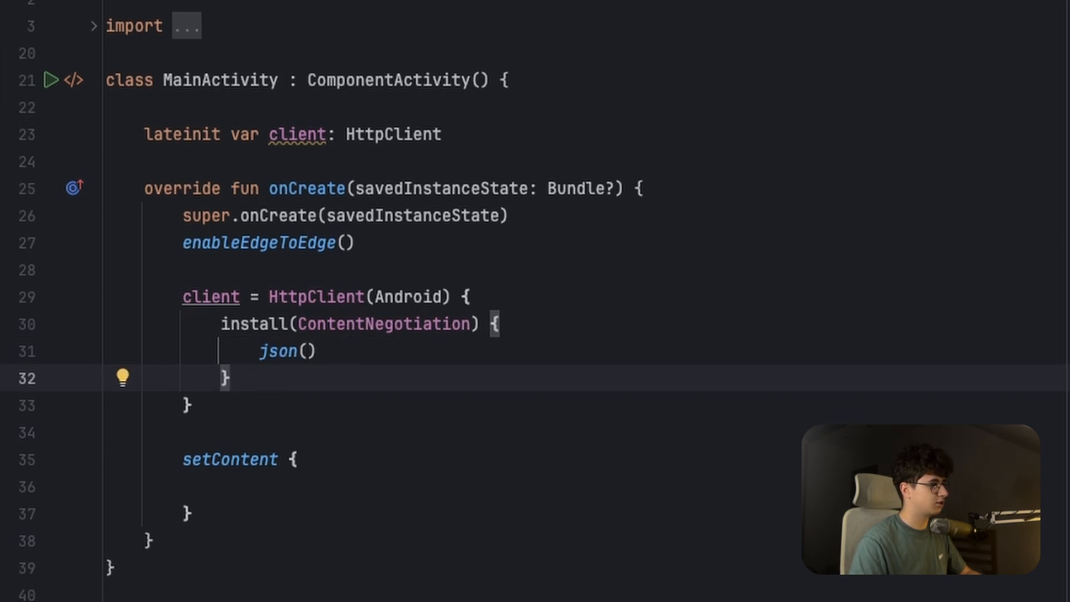
pyautogui.write('data class Coffee')
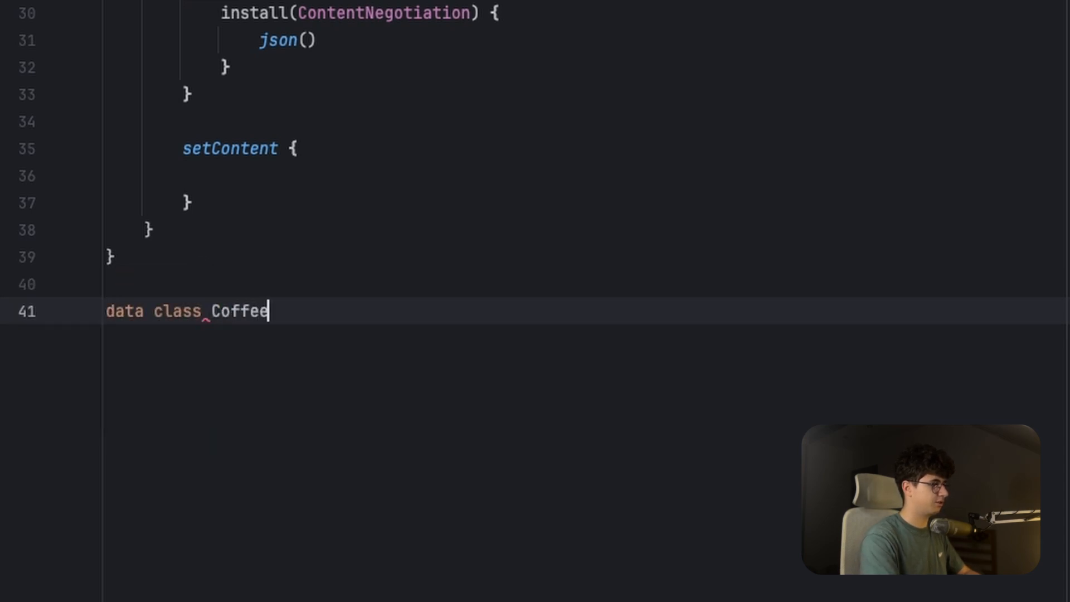
pyautogui.write('(')
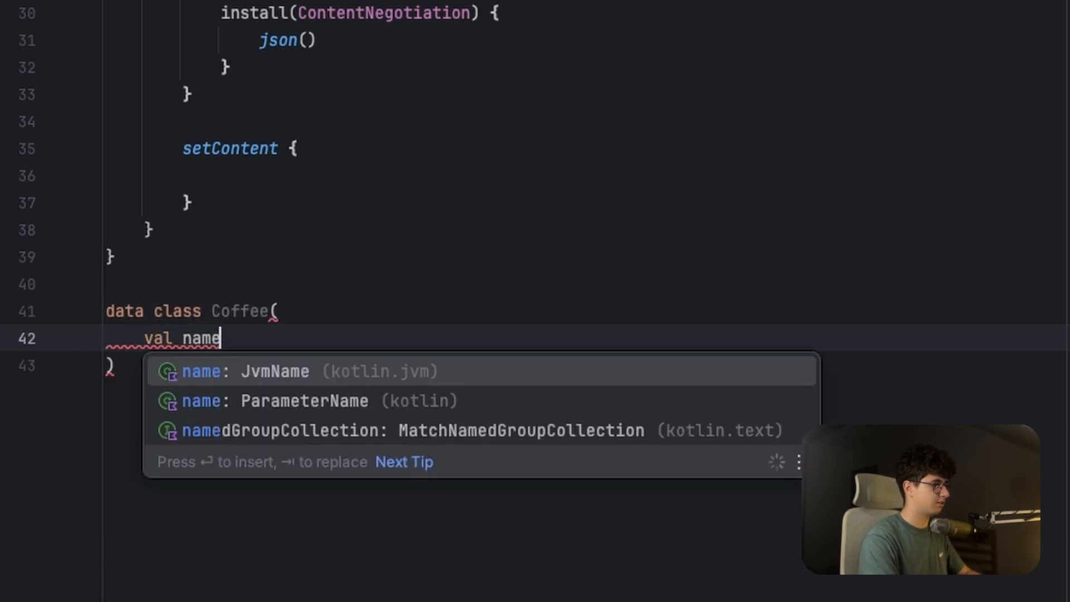
pyautogui.write(': String = ""')
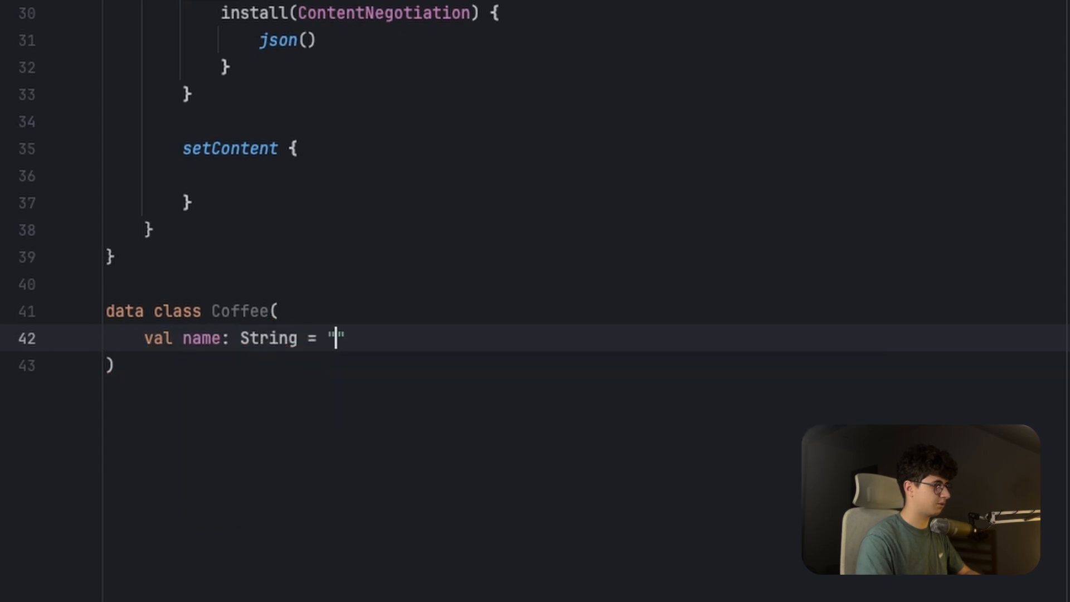
pyautogui.write('@S')
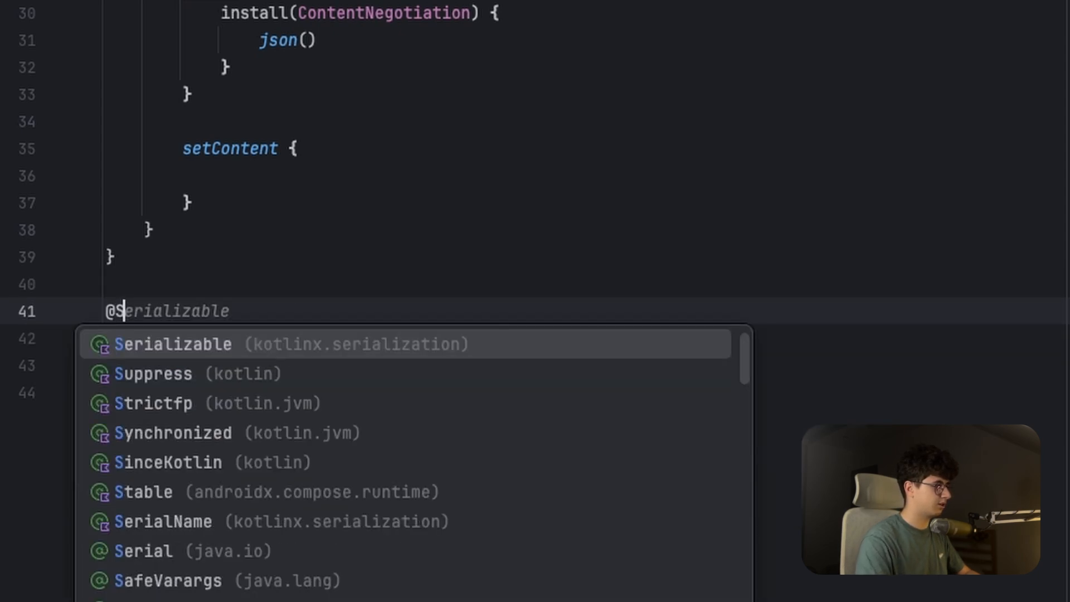
pyautogui.click(172, 344)
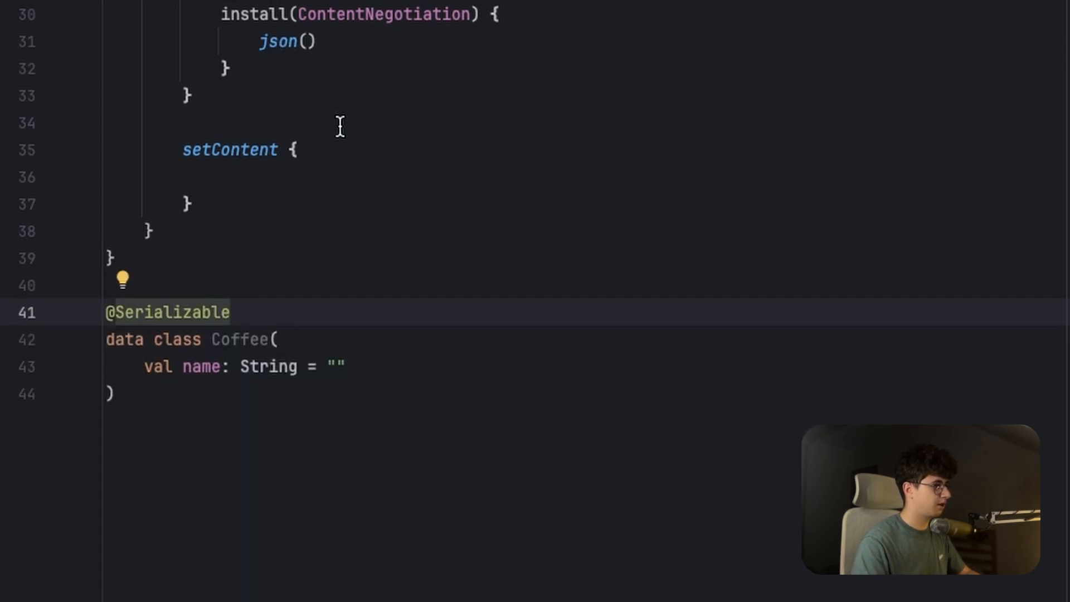
pyautogui.moveTo(179, 241)
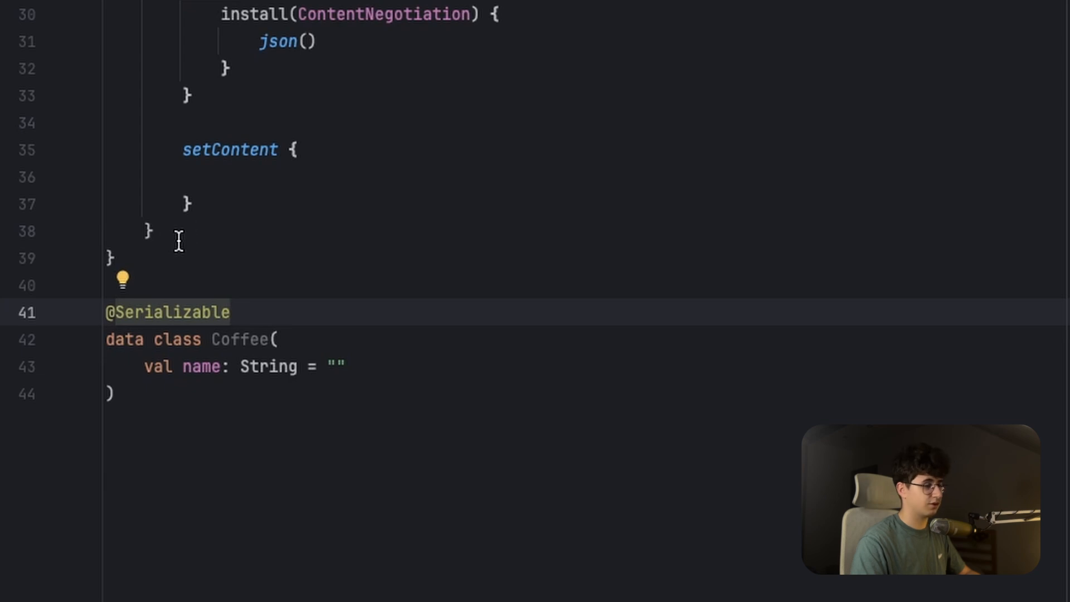
pyautogui.write('suspend fun getC')
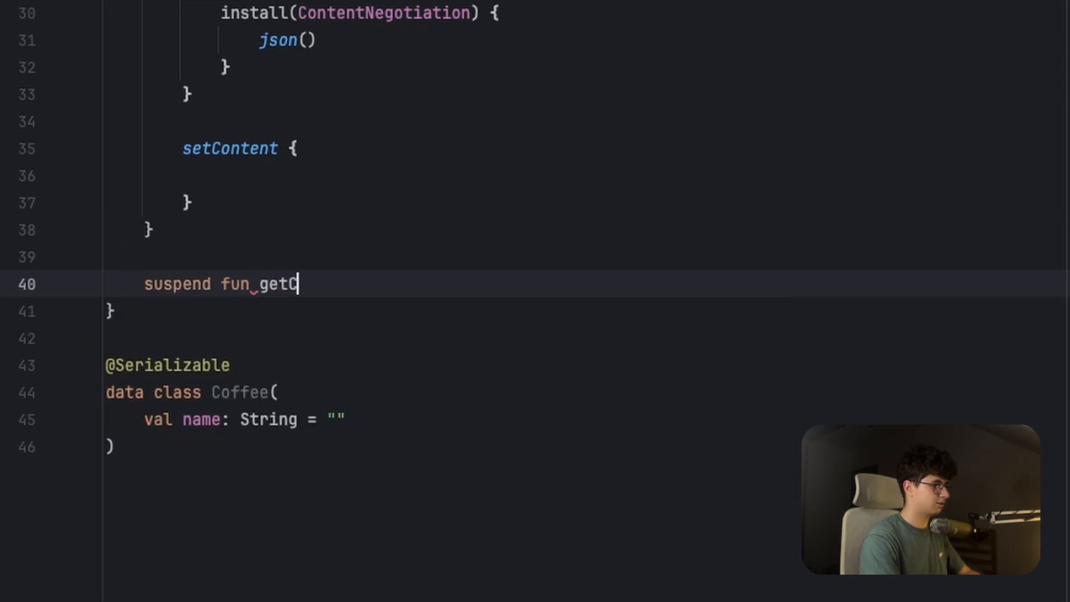
pyautogui.write('offee(): Coffee? {')
pyautogui.write('val response =')
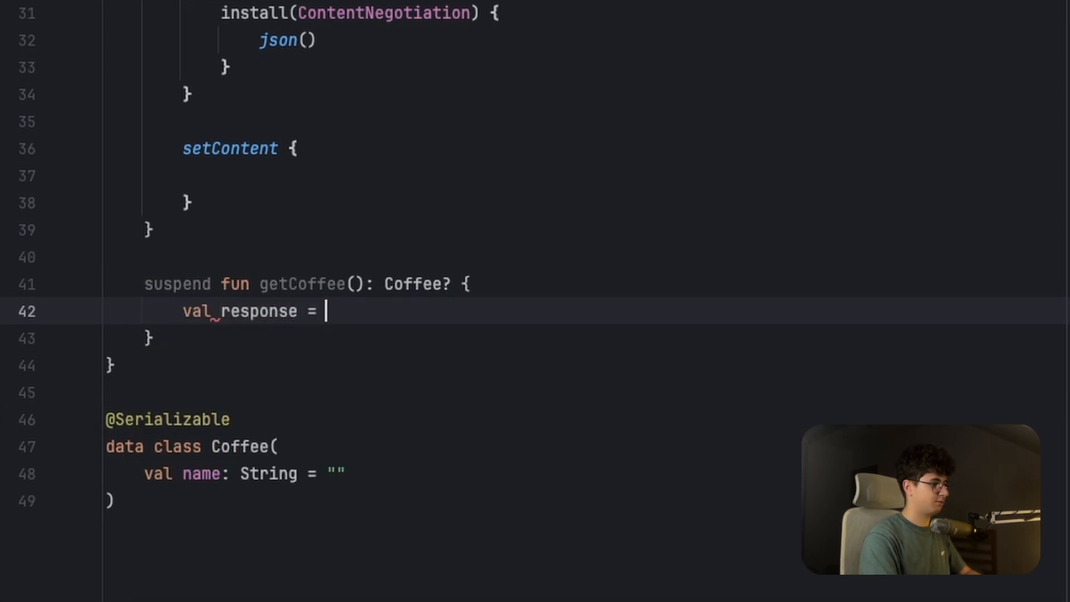
pyautogui.write('client.get("https://random-data-api.com/api/coffee/random_coffee")')
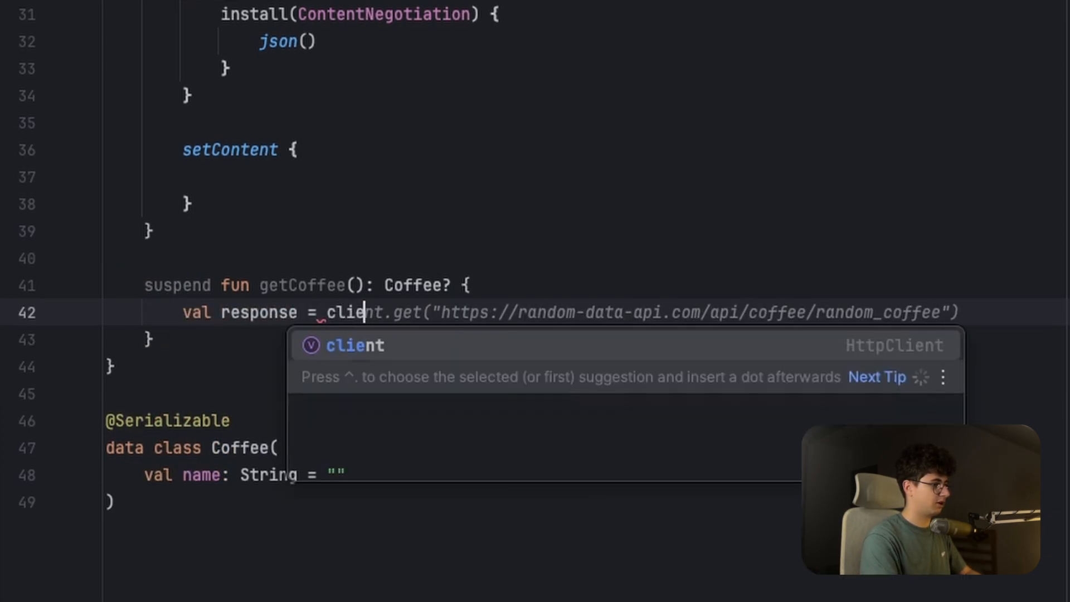
pyautogui.write('.get("https://')
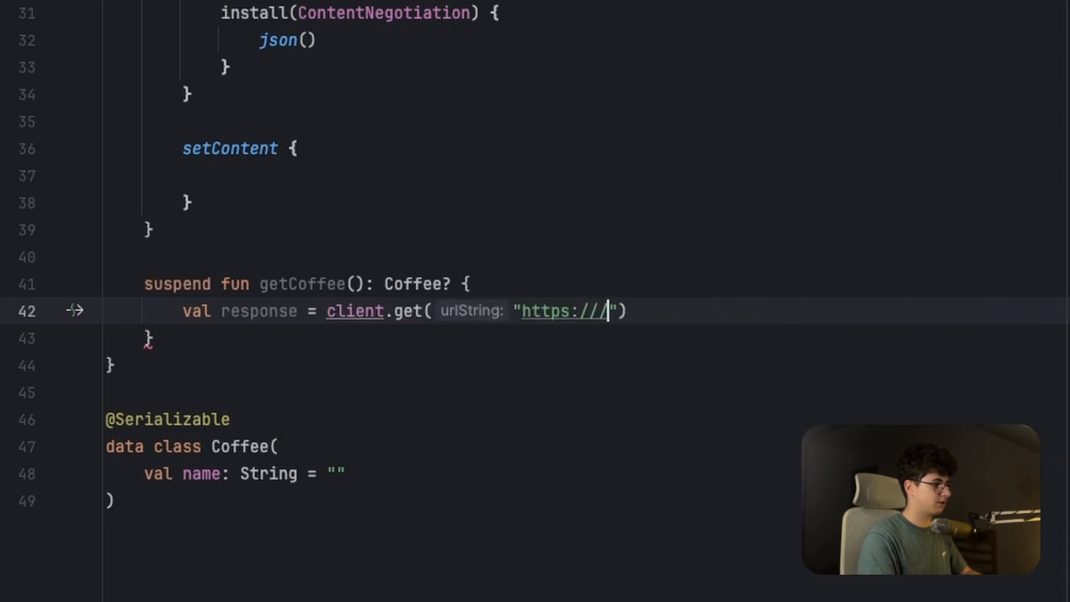
pyautogui.write('www.')
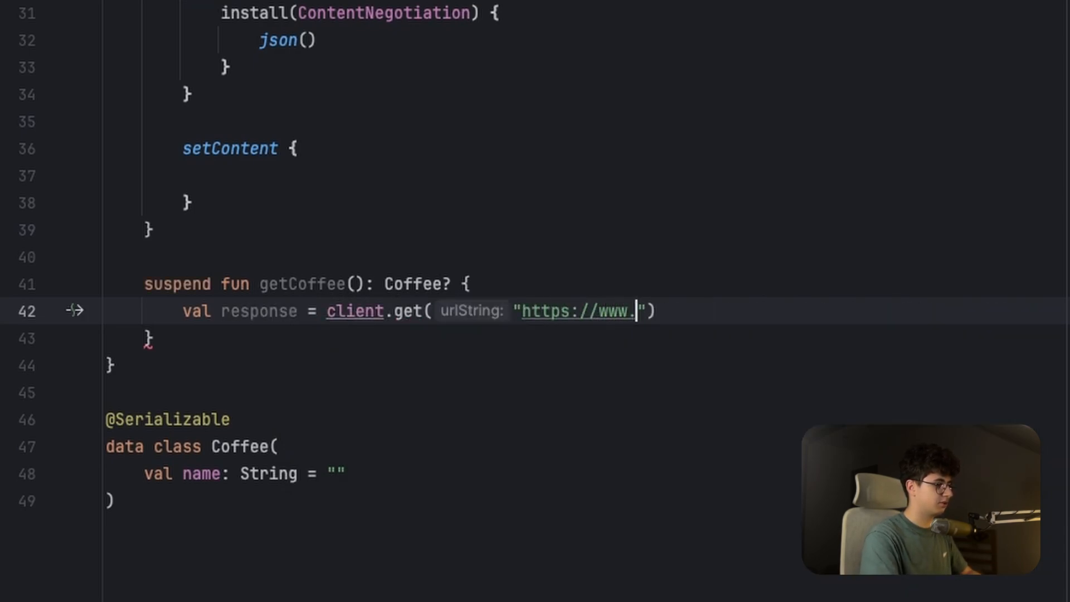
pyautogui.write('coffee.')
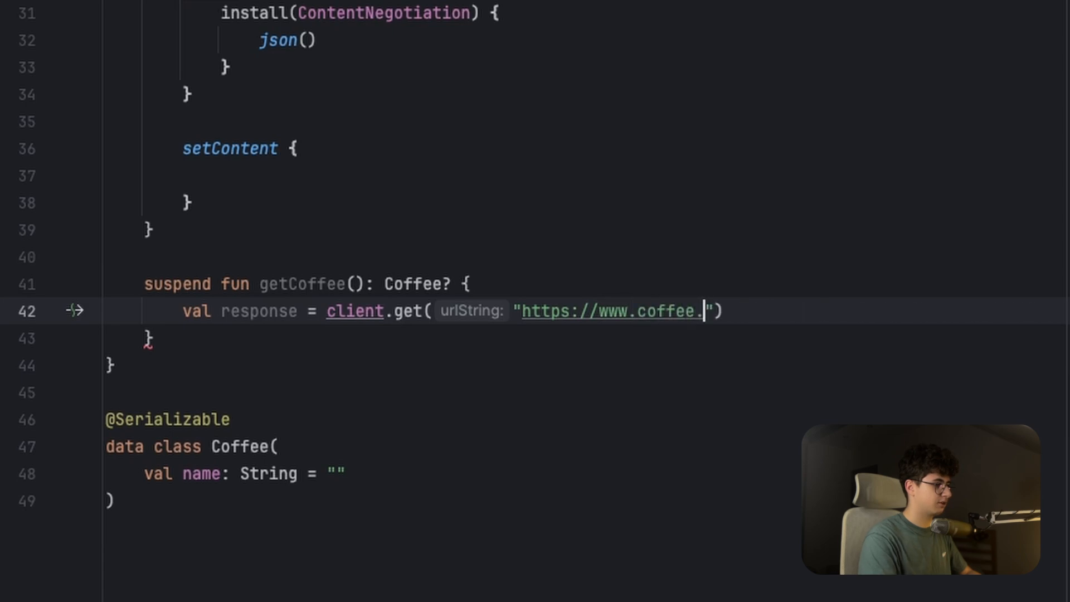
pyautogui.write('example/')
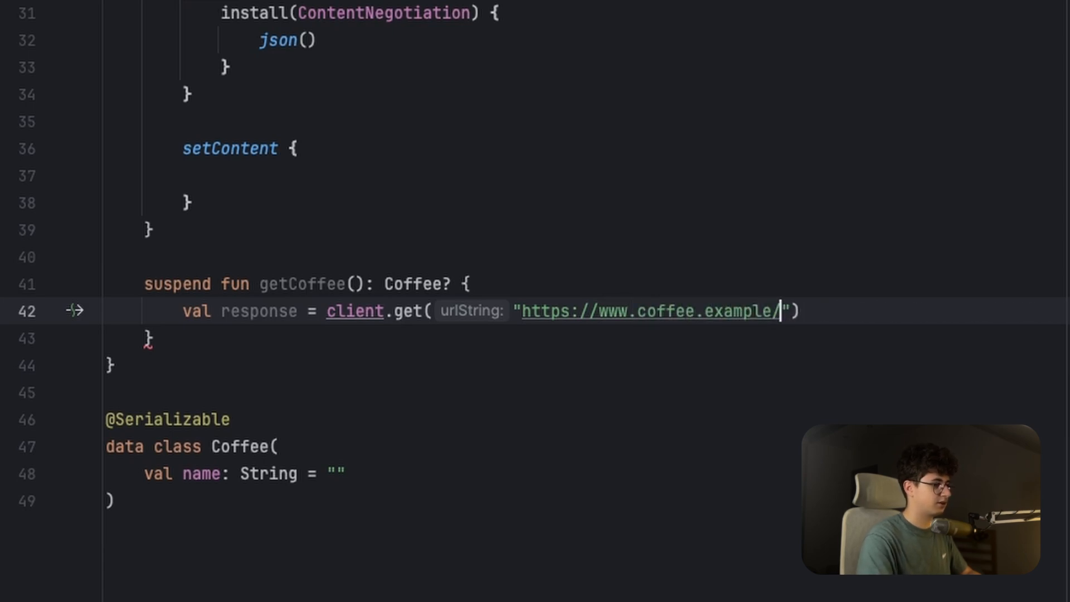
pyautogui.write('1')
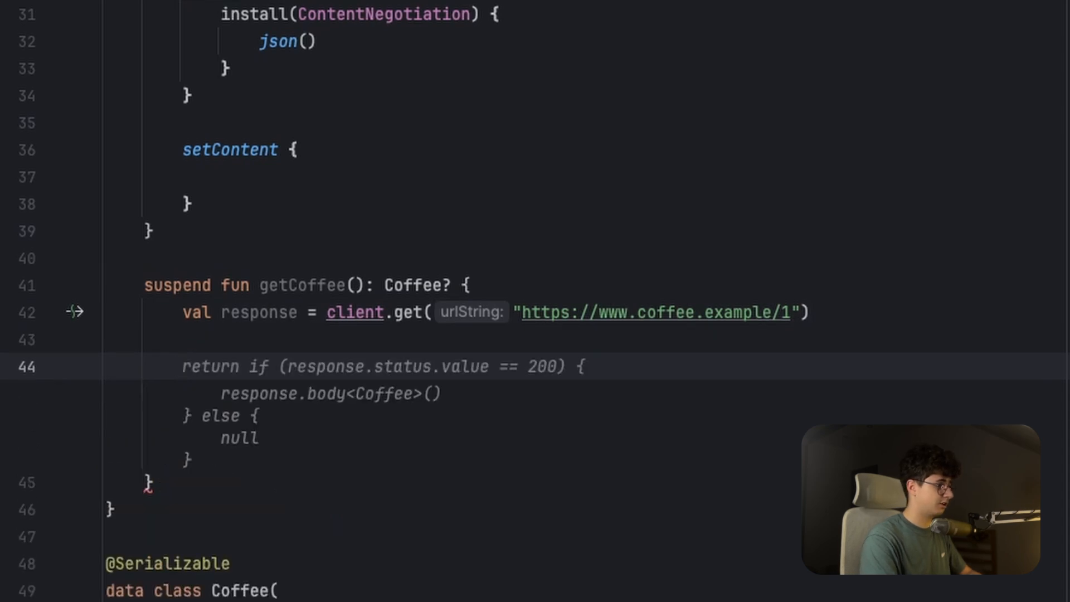
# Return response.body<Coffee?>() from getCoffee.
pyautogui.write('response.body<>(')
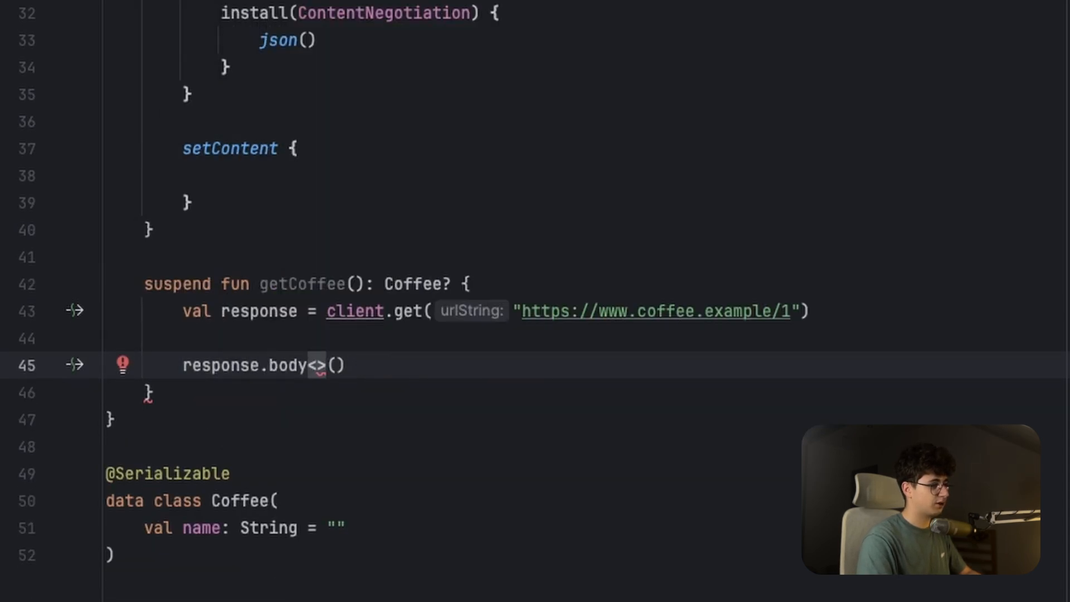
pyautogui.write('Coffee?')
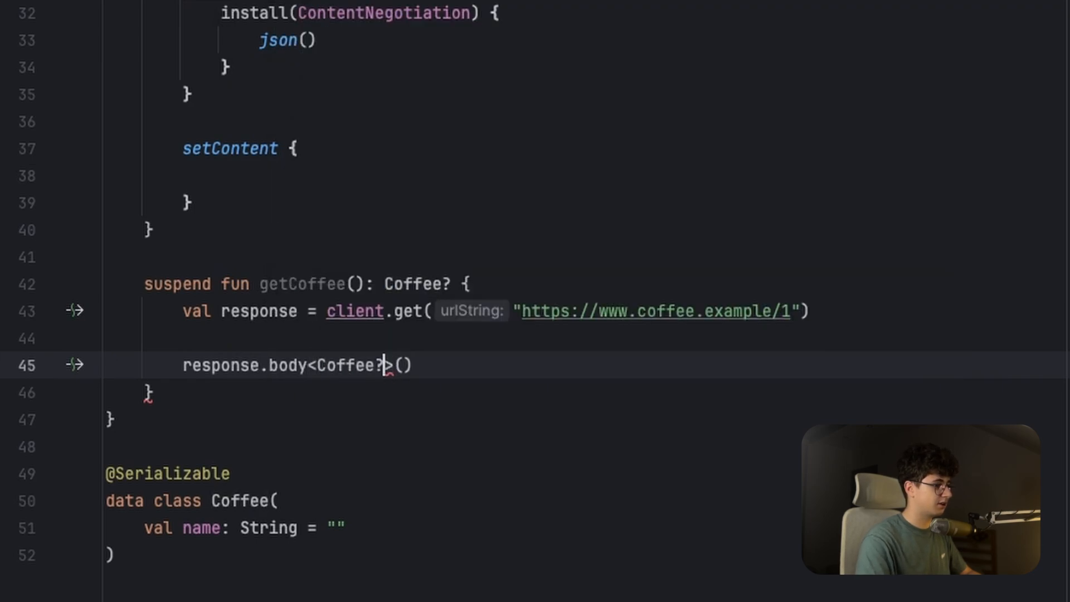
pyautogui.write('return')
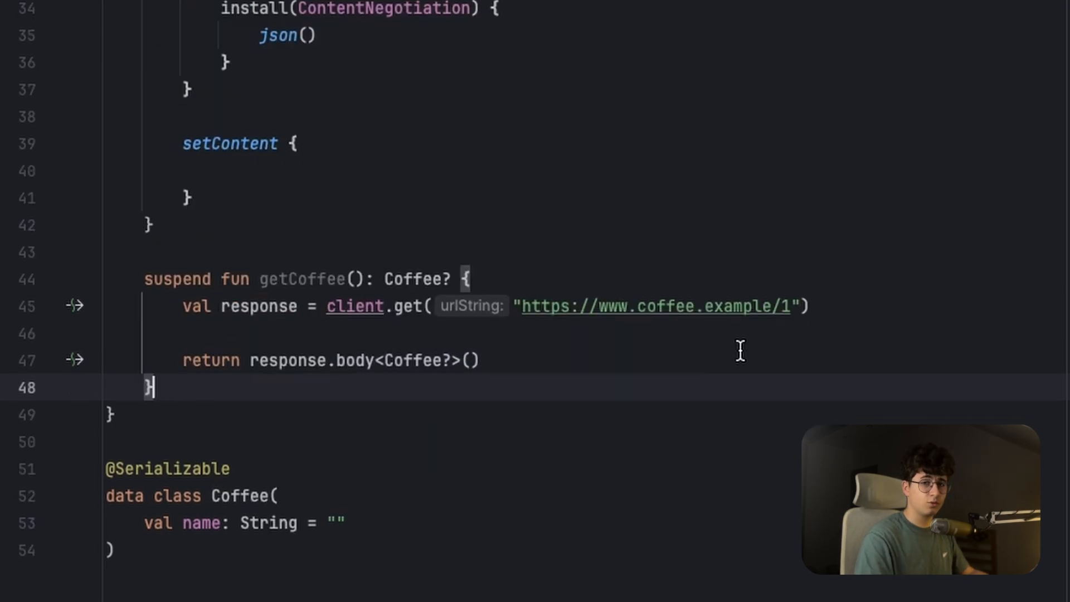
pyautogui.write('suspend fun creat')
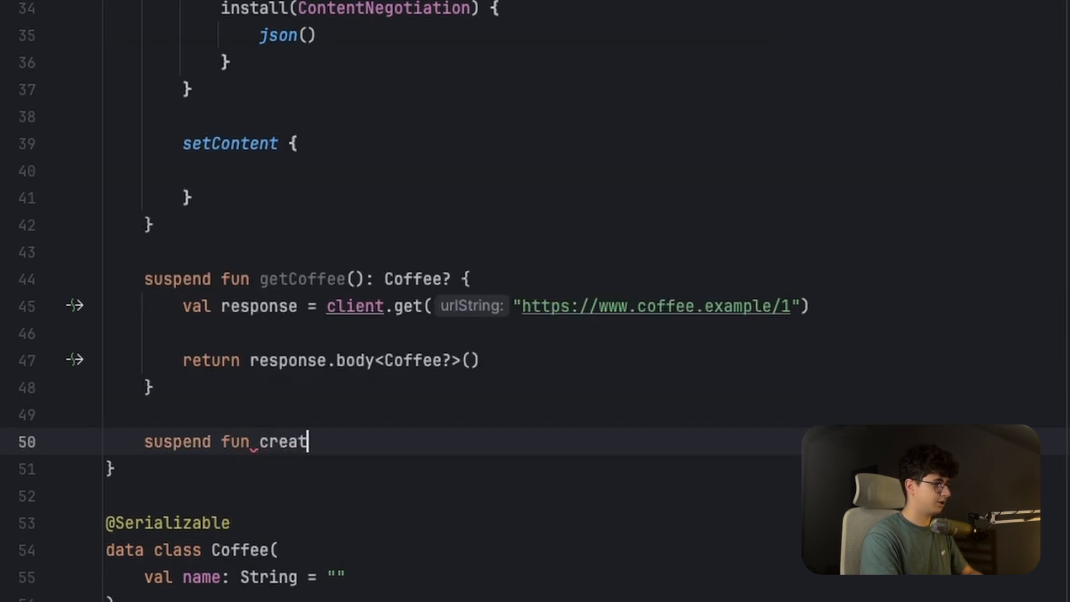
# Write createCoffee(coffee: Coffee) posting with client.post and setBody(coffee).
pyautogui.write('eCoffee()')
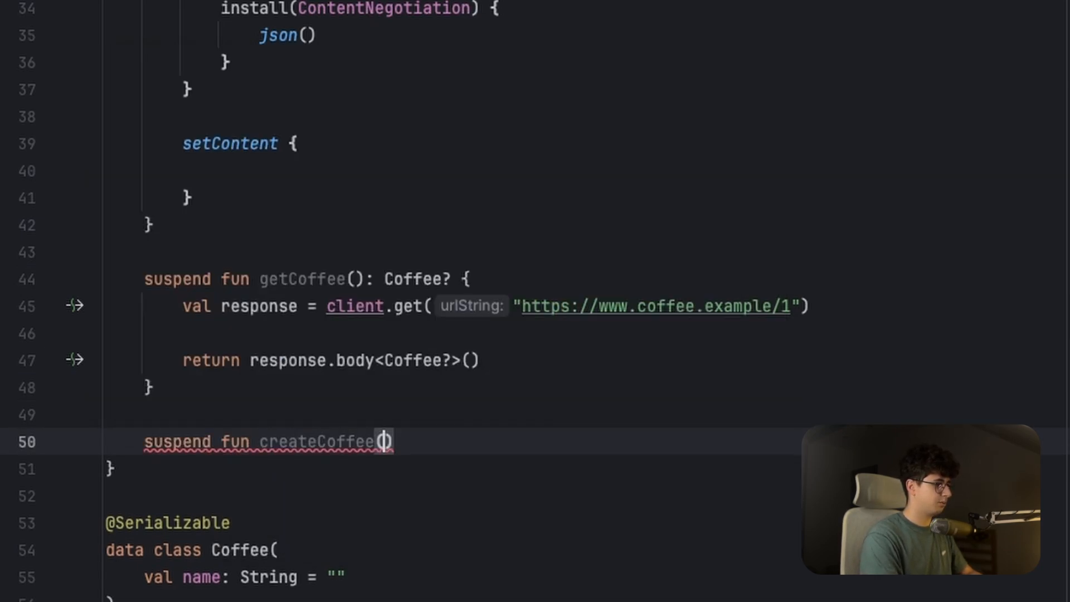
pyautogui.write('coffee: Coffee')
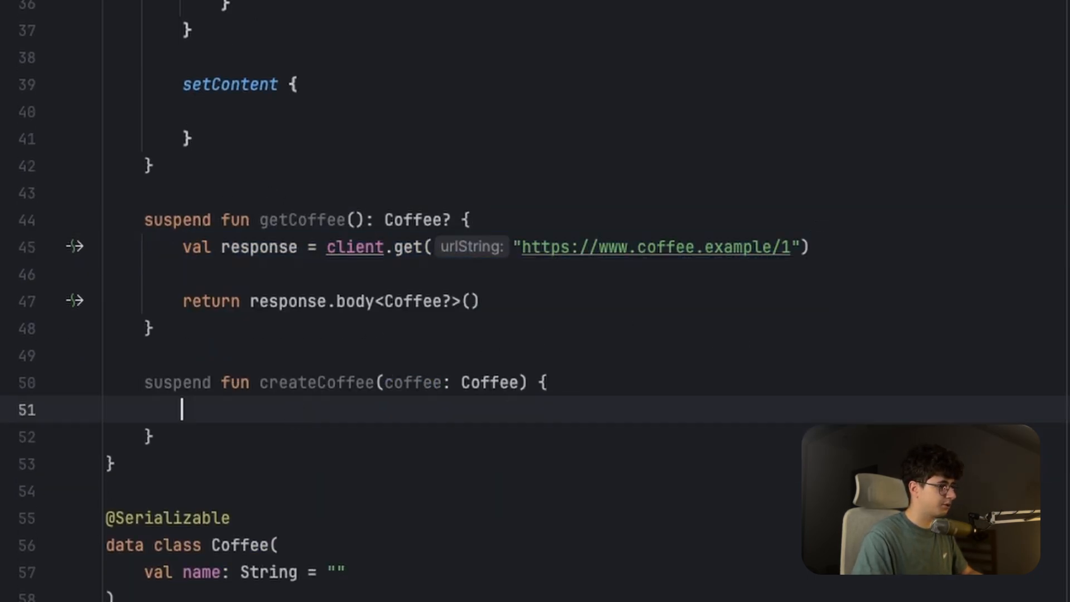
pyautogui.write('val response = client.post("https://www.coffee.example/1')
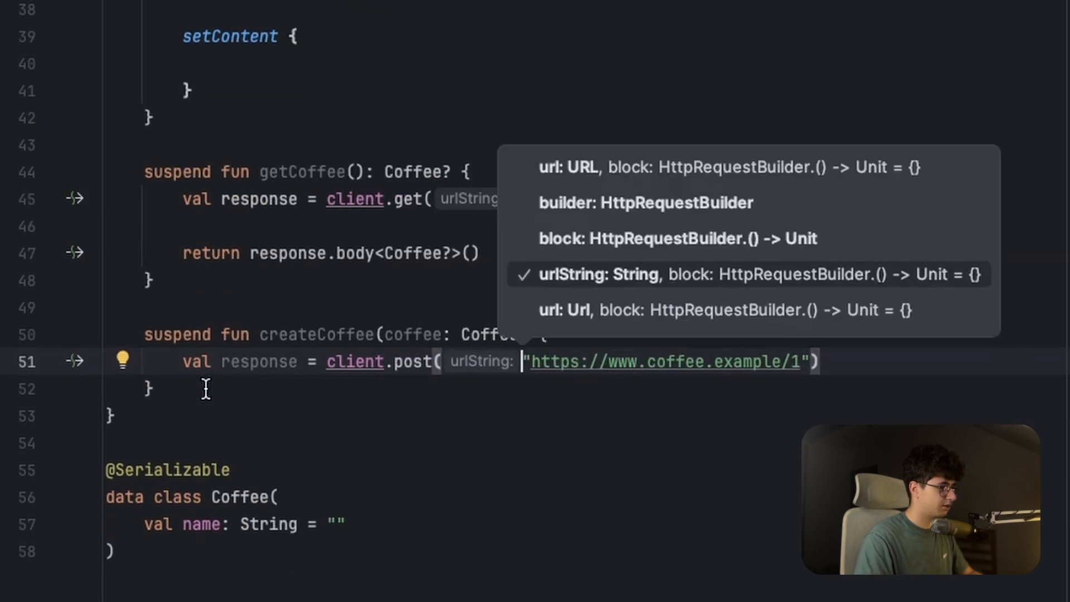
pyautogui.press('Escape')
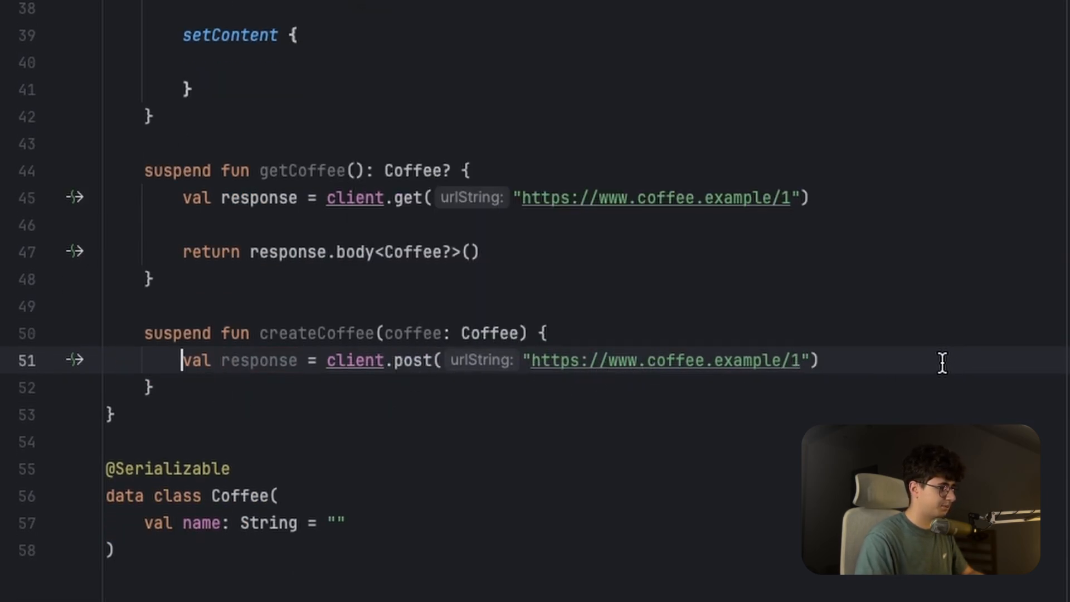
pyautogui.write('{')
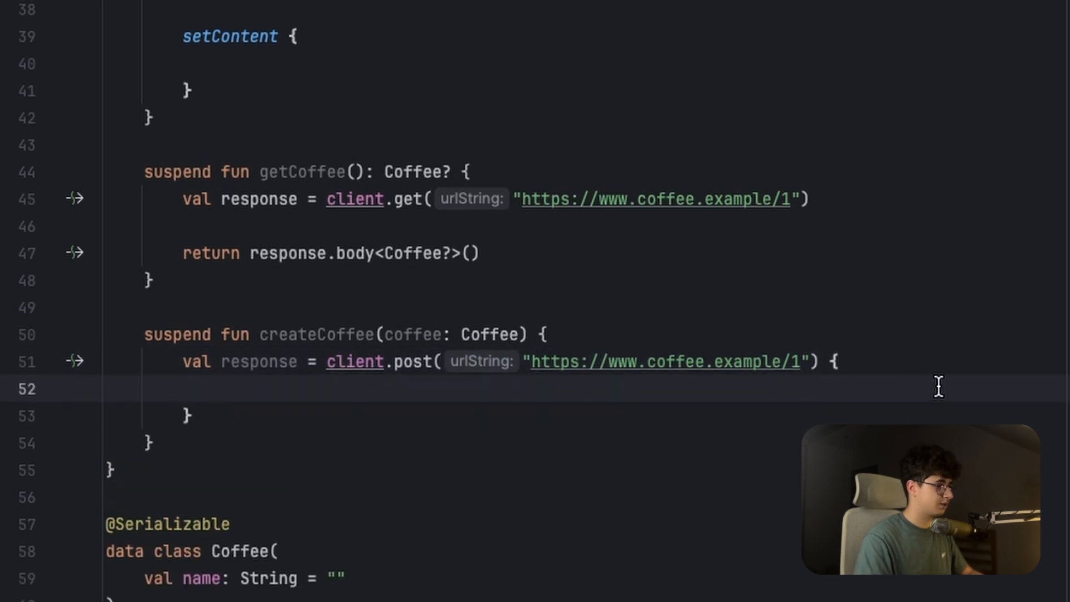
pyautogui.write('setBody(c')
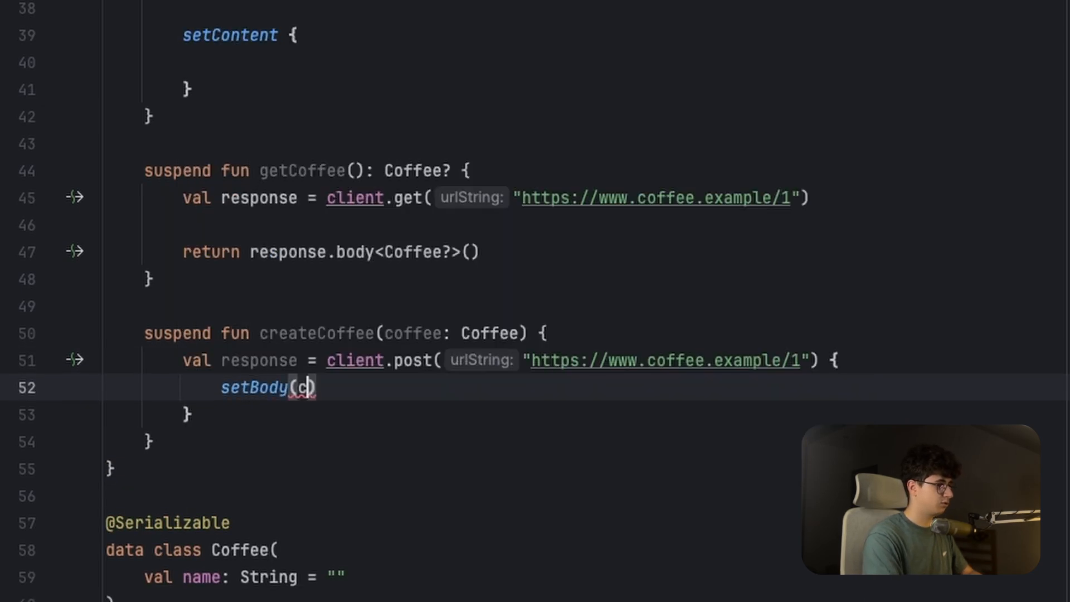
pyautogui.write('offee')
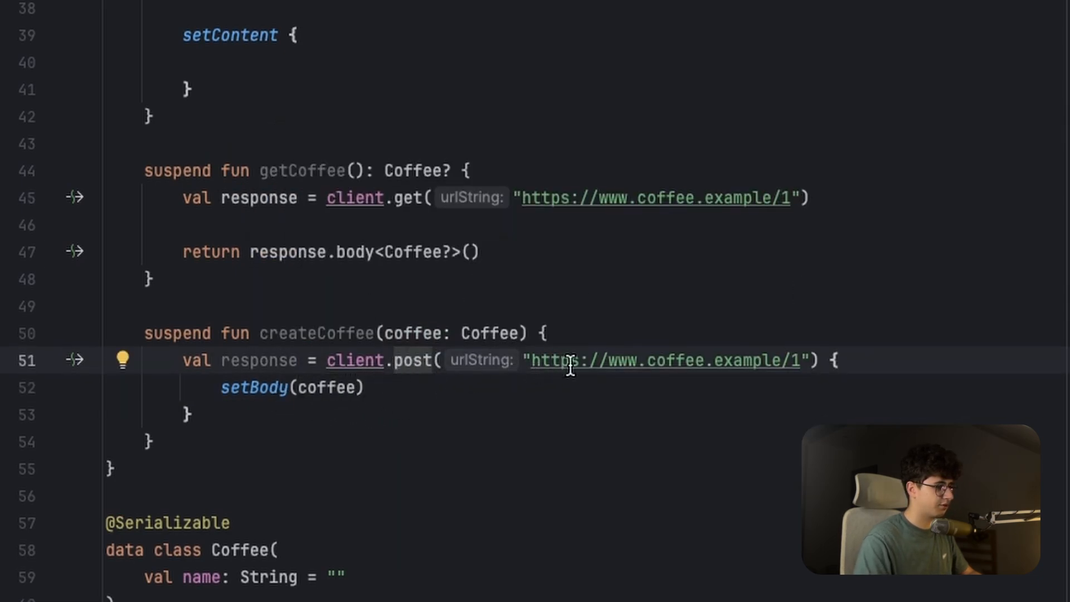
pyautogui.doubleClick(662, 360)
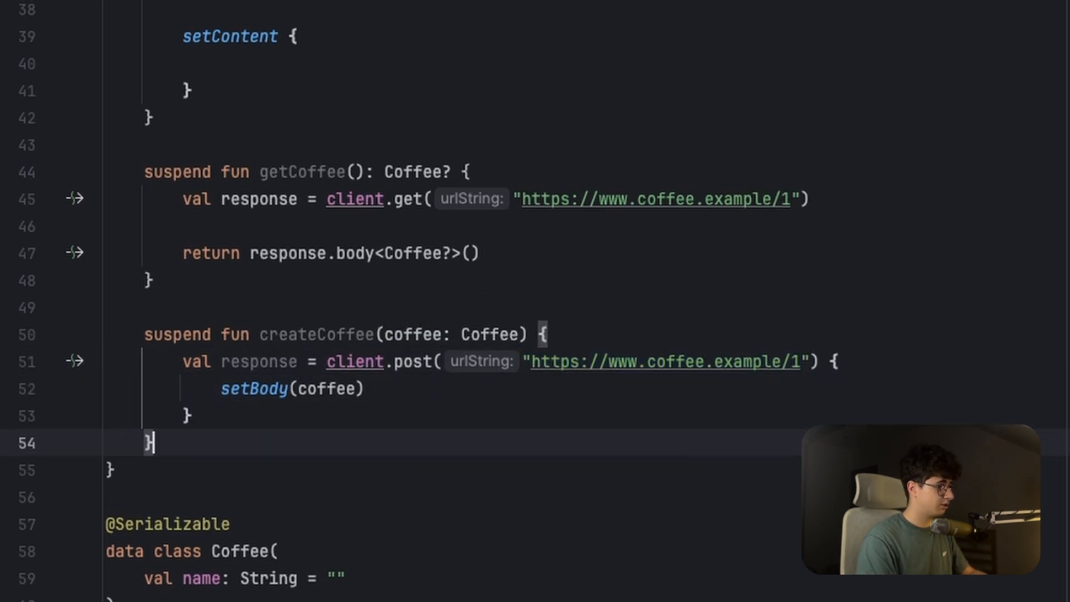
pyautogui.write('suspend fun u')
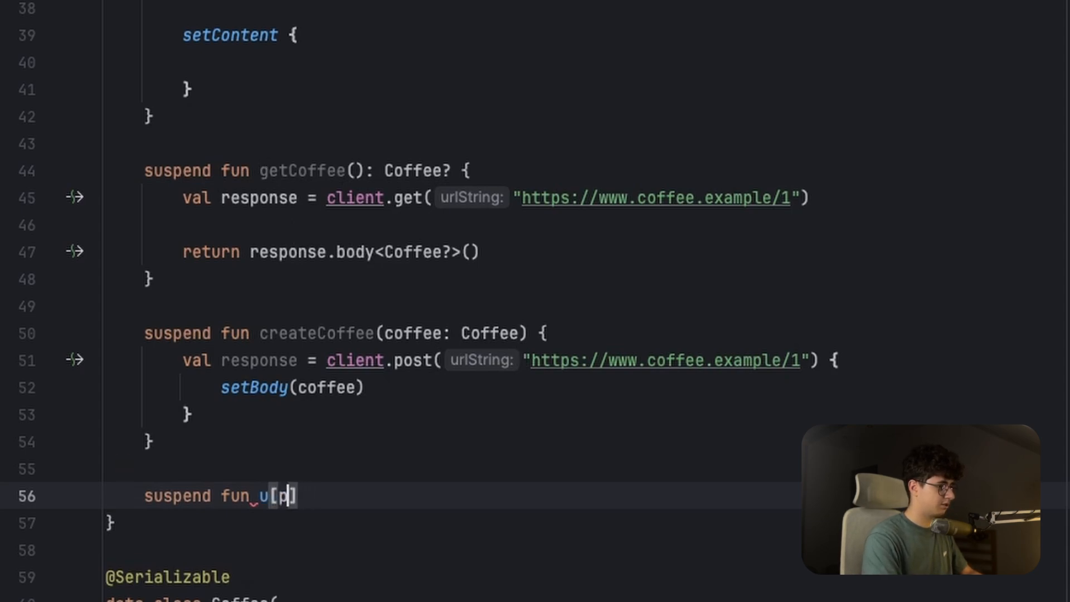
# Write updateCoffee(coffee: Coffee) from the accepted AI completion and select the duplicate's name for renaming.
pyautogui.write('pdateCoffee')
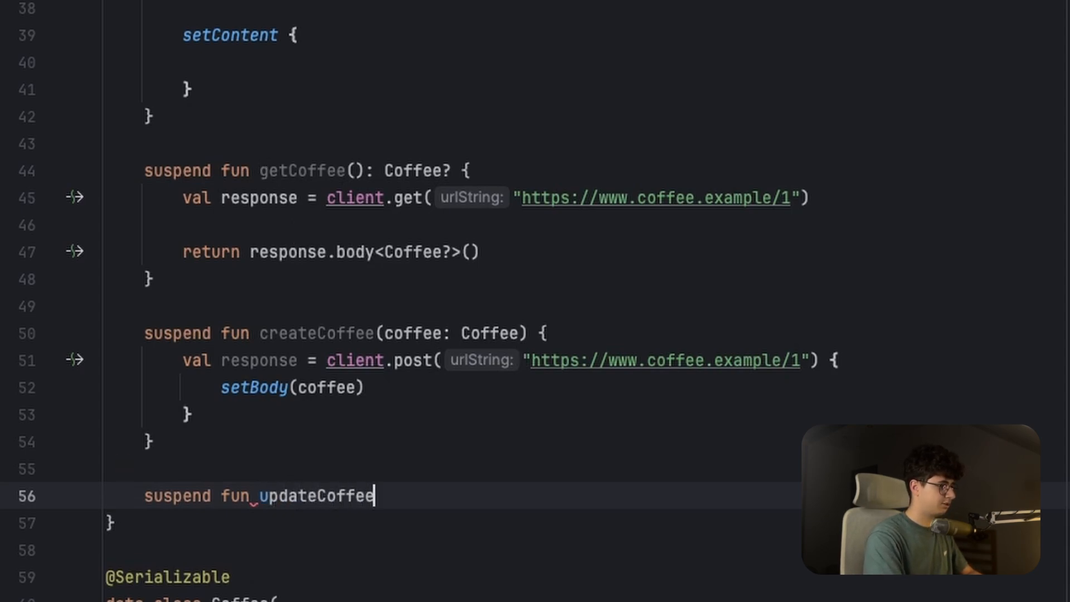
pyautogui.write('(coffee: Coffee) {')
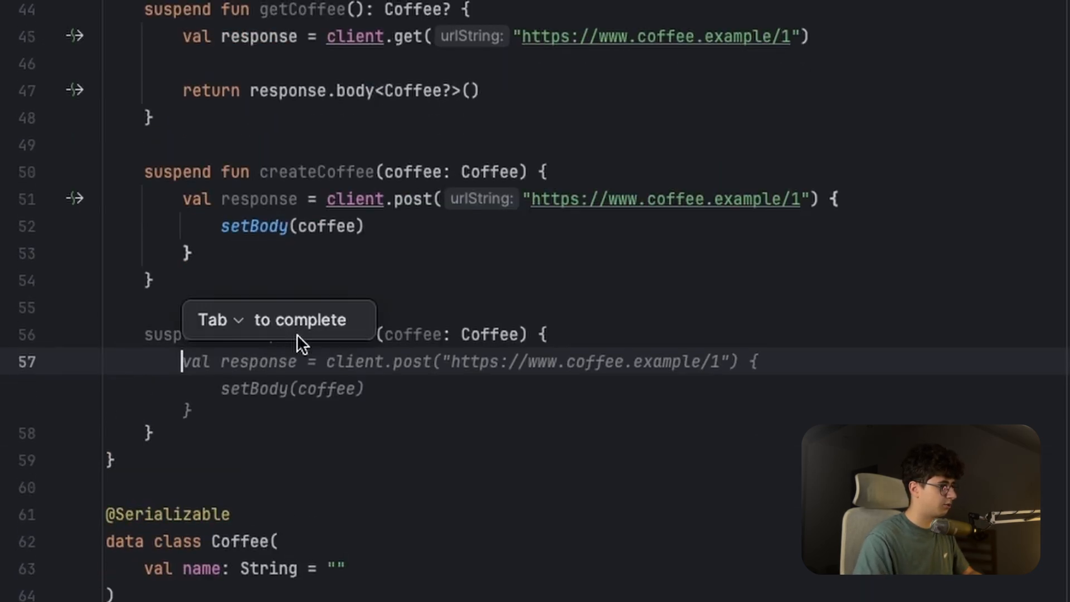
pyautogui.press('Tab')
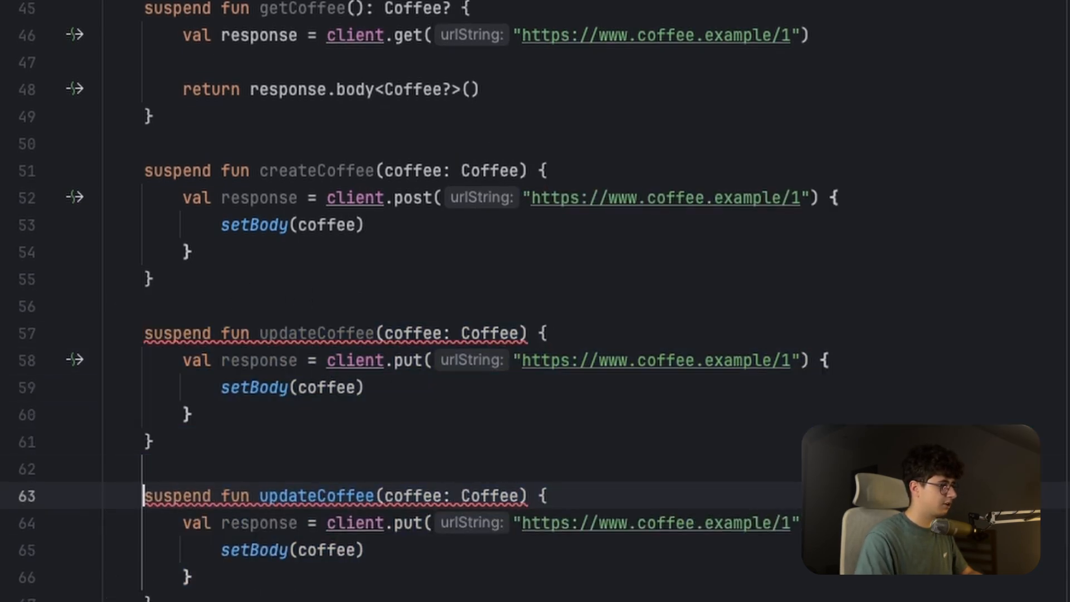
pyautogui.doubleClick(286, 497)
pyautogui.write('headers {  ')
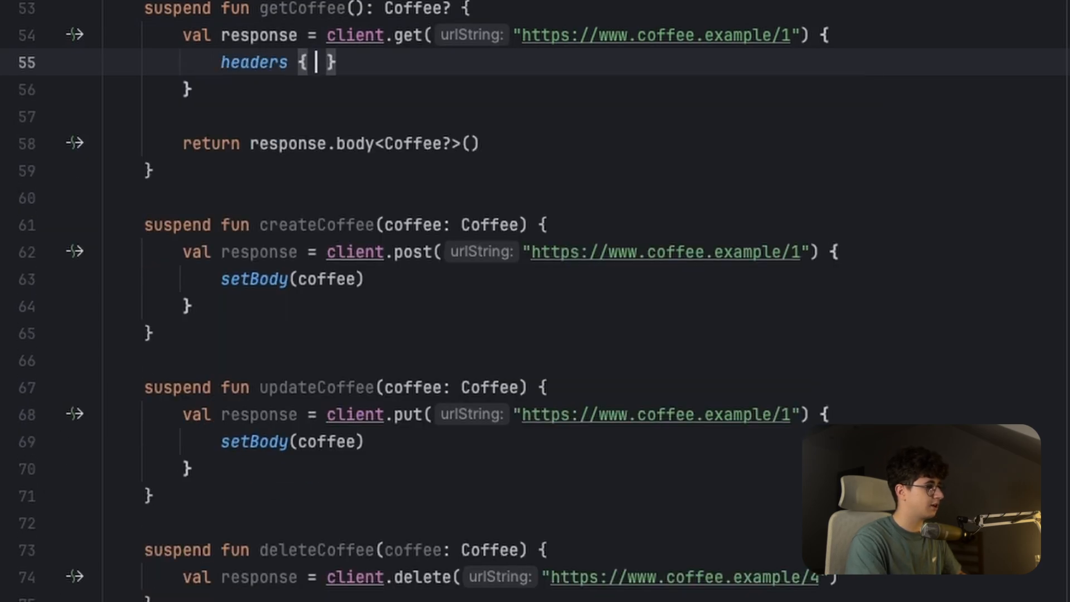
# Append an HttpHeaders.Authorization header with "Bearer token" in getCoffee's headers block, then select the block.
pyautogui.write('ape')
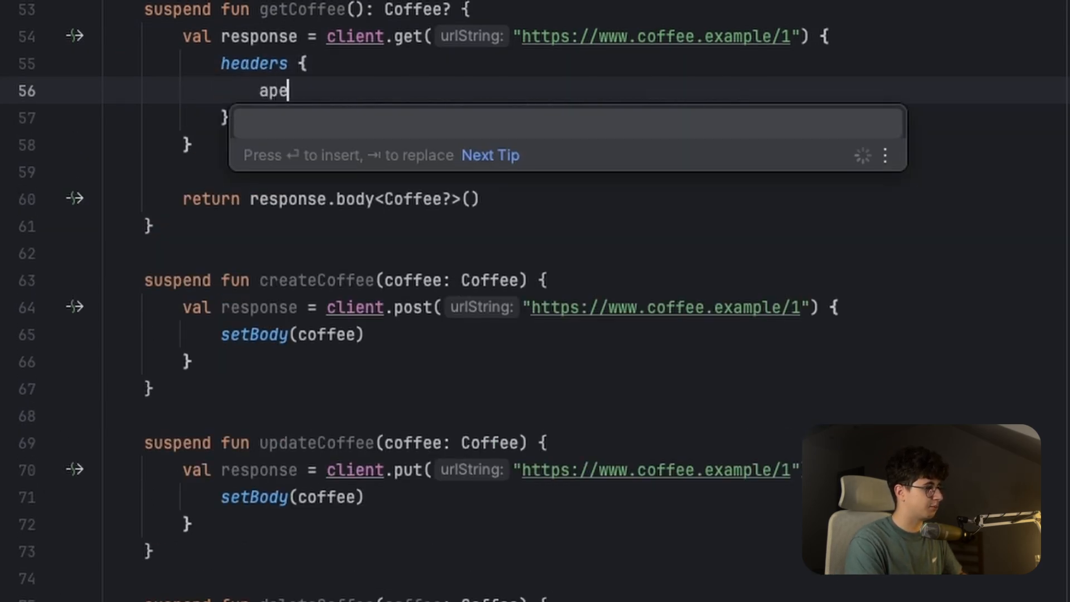
pyautogui.press('Tab')
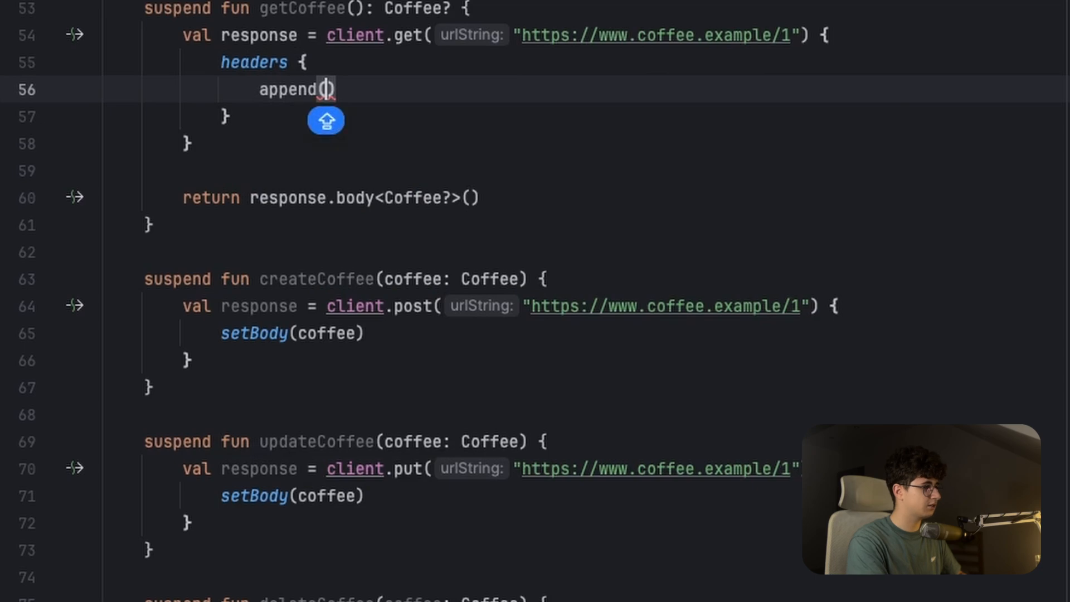
pyautogui.write('HttpHeaders.Authorization, "Bearer 123456789"')
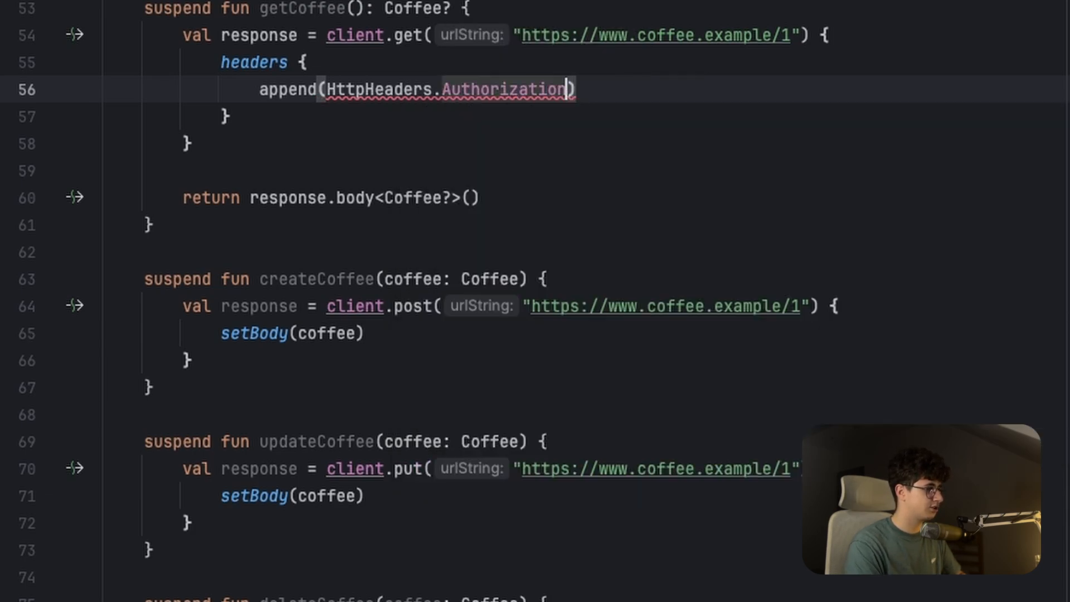
pyautogui.write(', "Bearer token"')
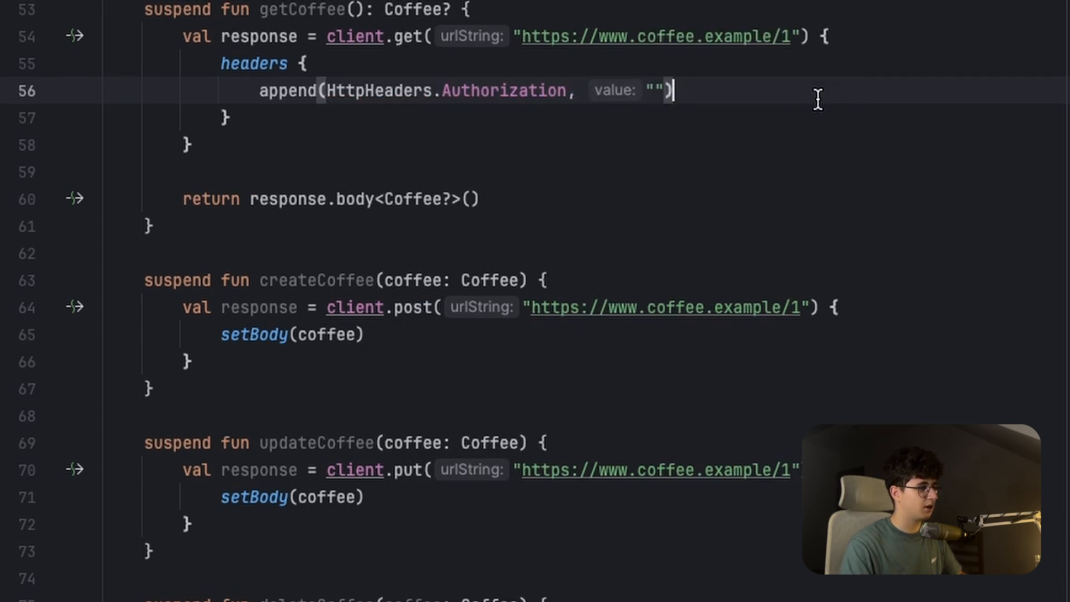
pyautogui.moveTo(220, 62); pyautogui.dragTo(232, 115)
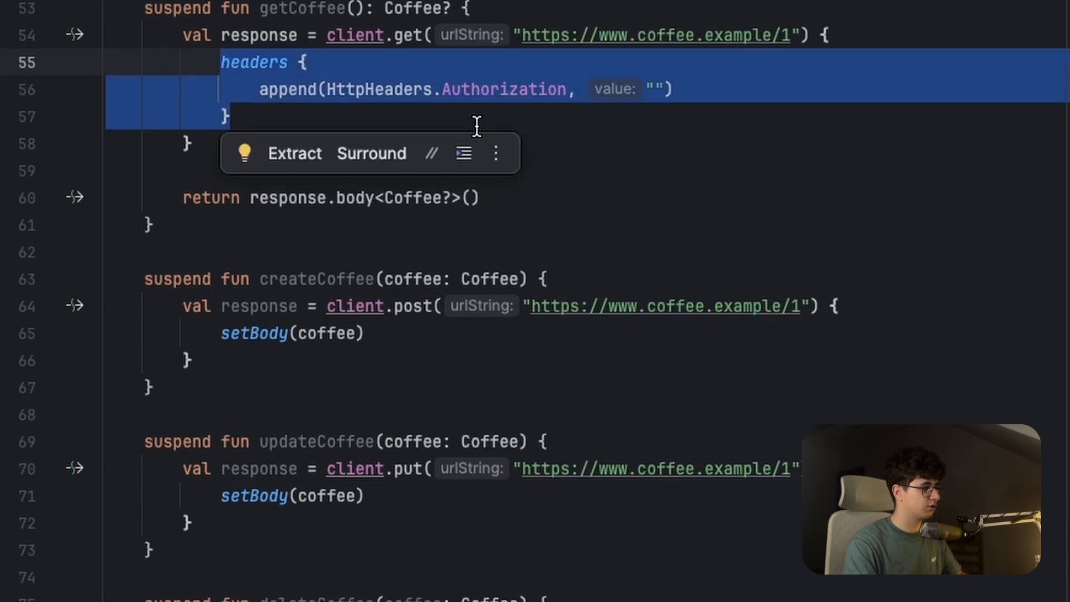
pyautogui.write('url {')
pyautogui.write('parameters.append(')
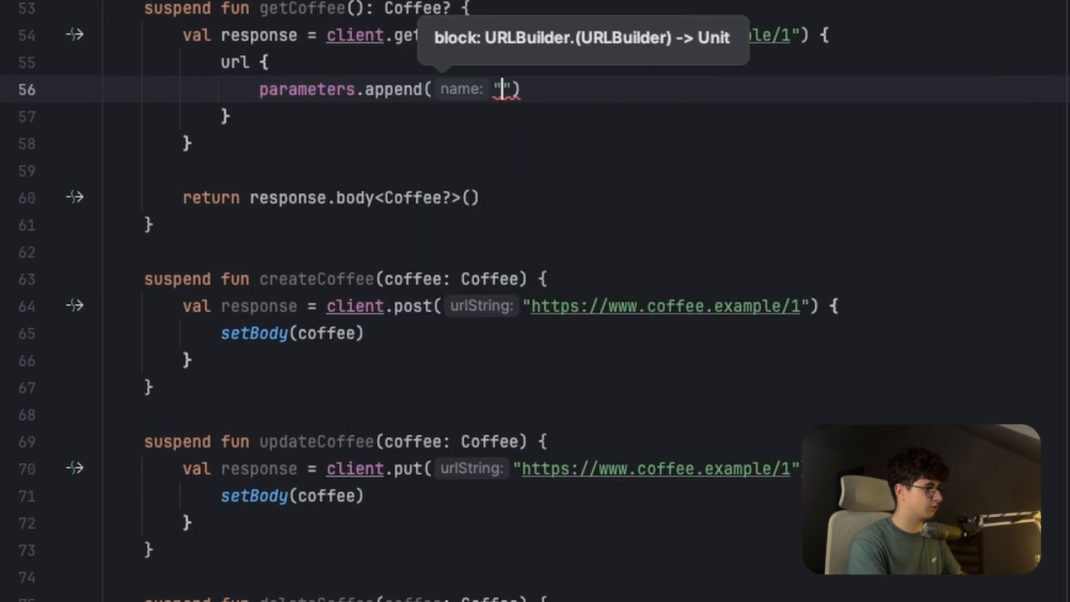
# Append query parameter "name" with value "Cappuccino" inside the url block.
pyautogui.write('name", "Cappuccino')
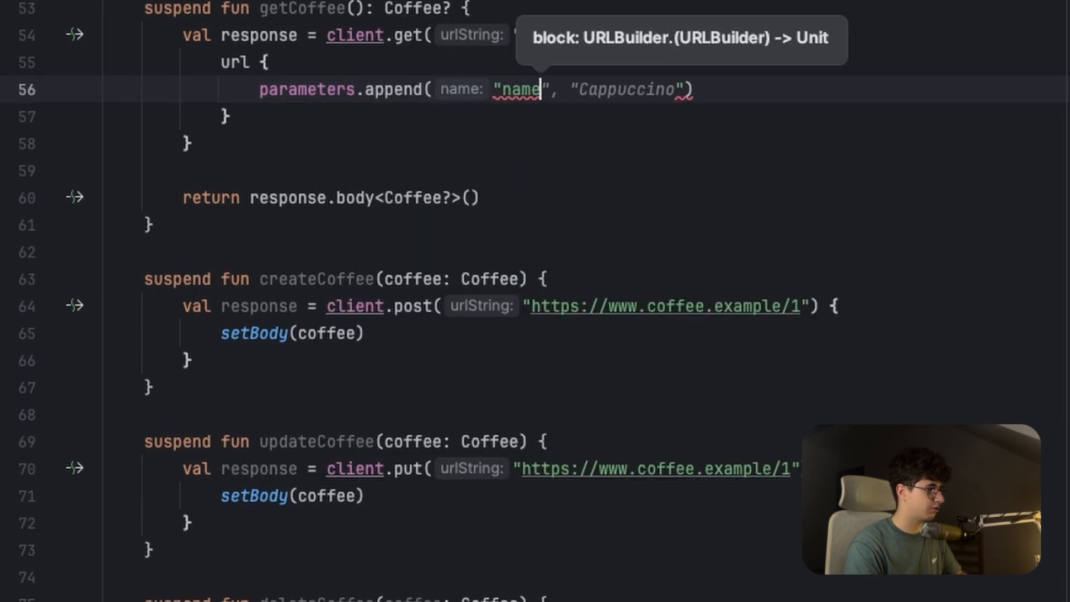